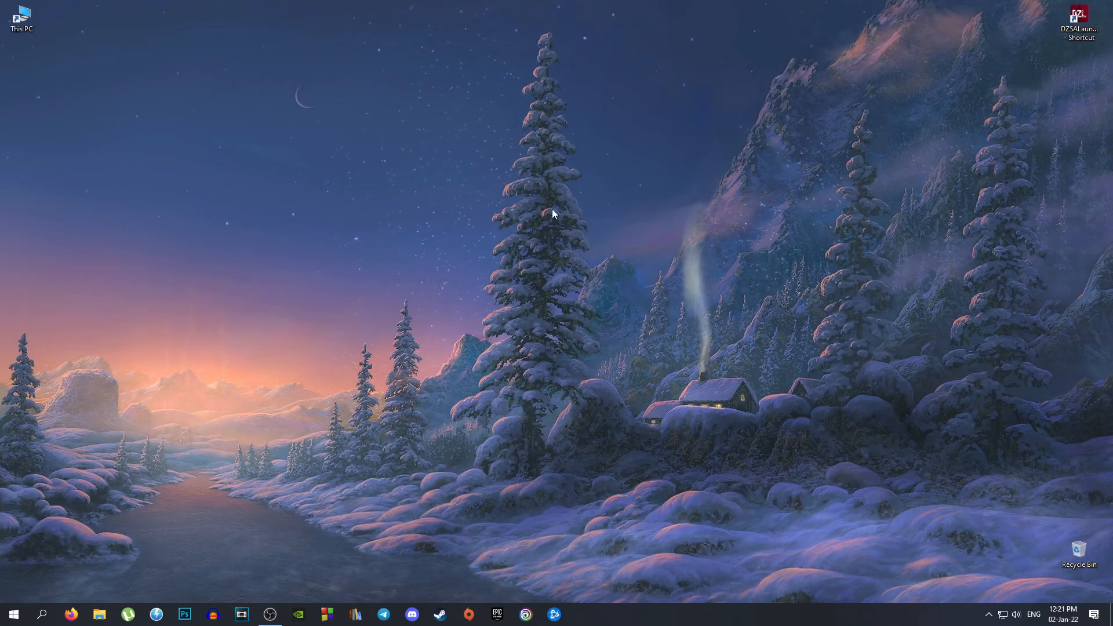
pyautogui.moveTo(1017, 615)
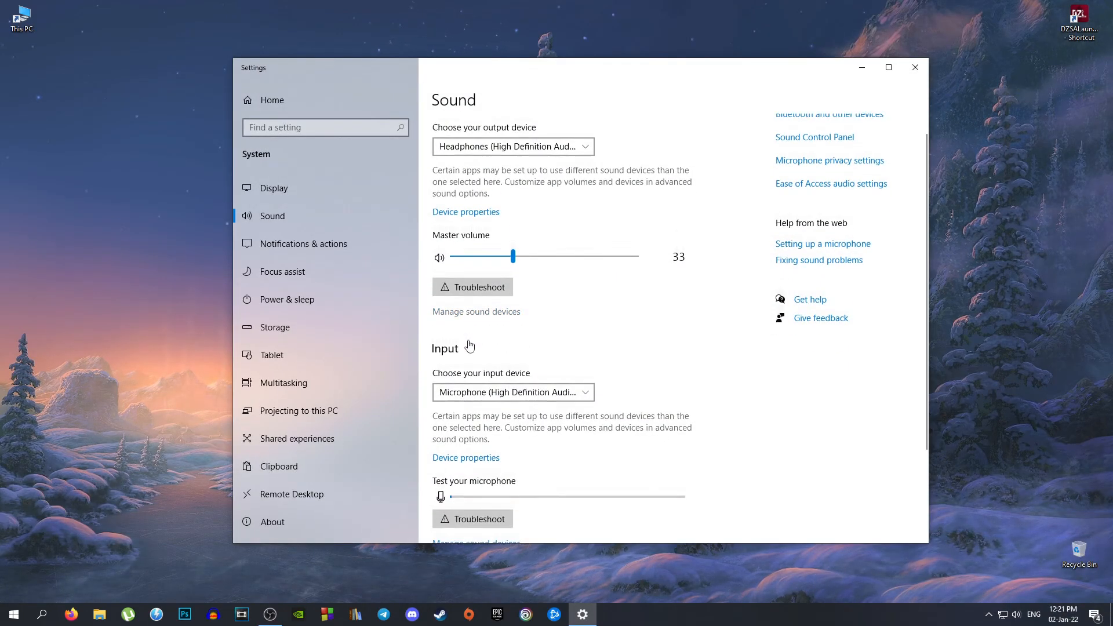
# Reach the Microphone Properties dialog via Input > Device properties > Additional device properties.
pyautogui.scroll(-3)
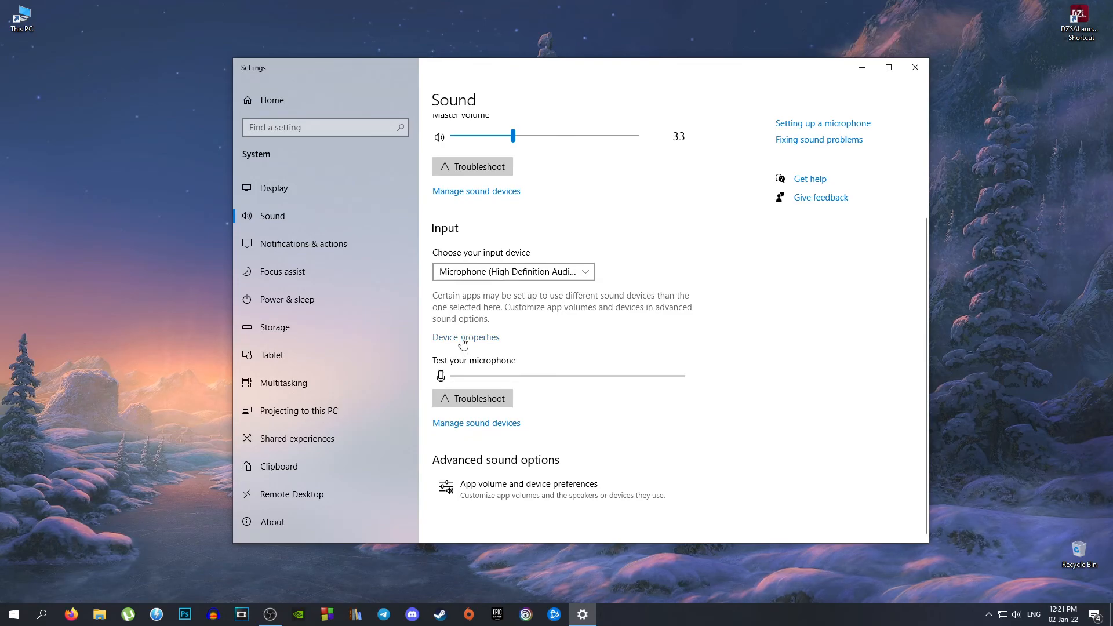
pyautogui.click(465, 337)
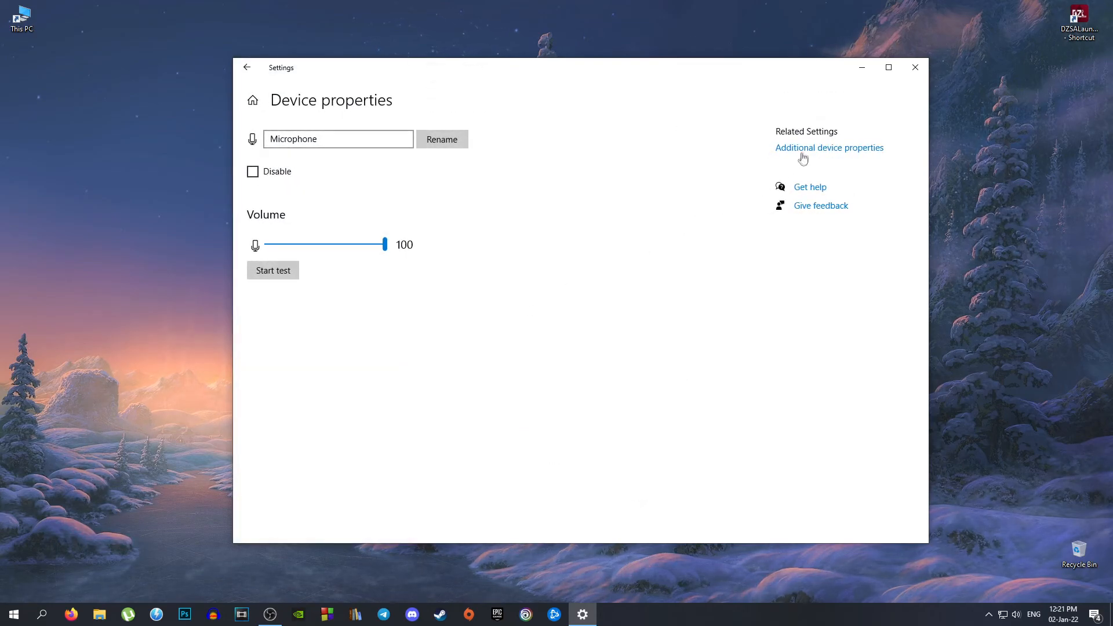
pyautogui.click(828, 148)
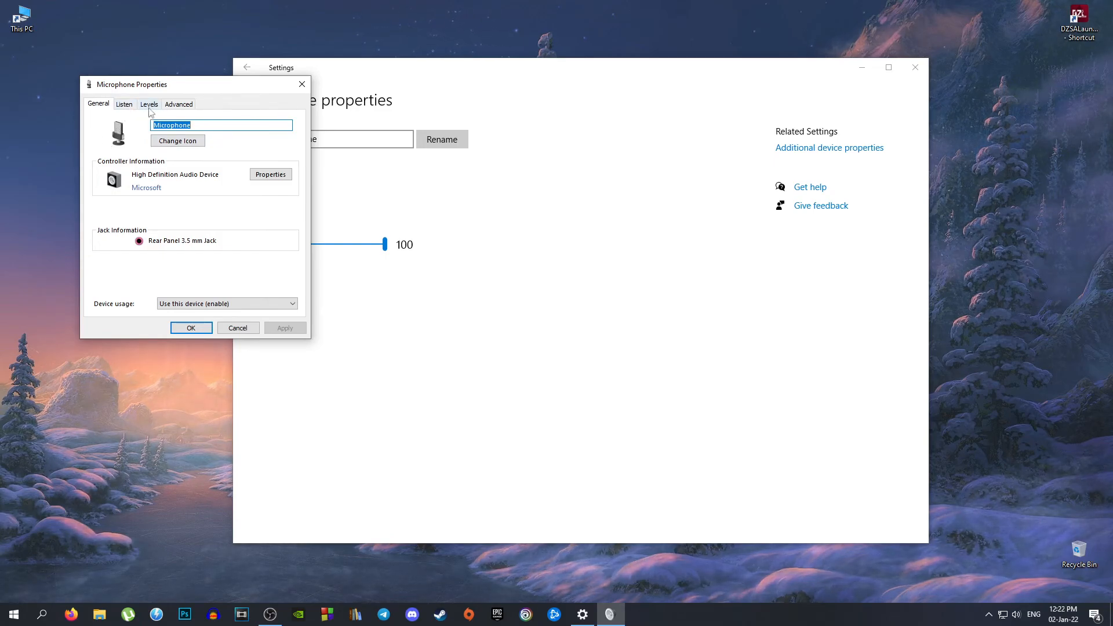
# On Levels, set Microphone to 100 and leave Microphone Boost at +20.0 dB.
pyautogui.click(148, 103)
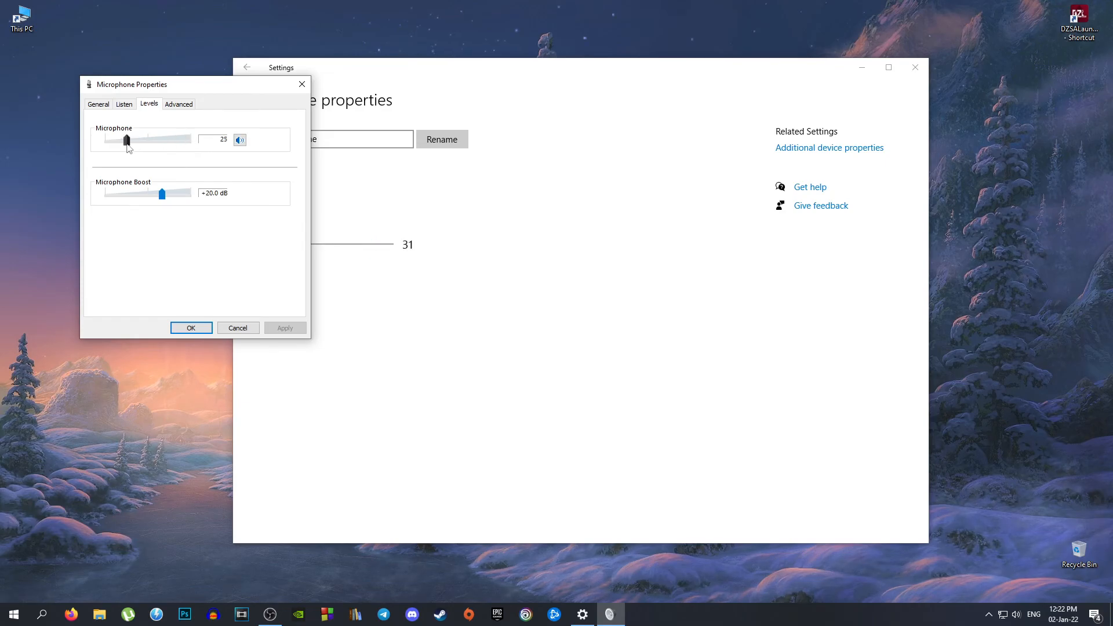
pyautogui.moveTo(126, 139); pyautogui.dragTo(190, 139)
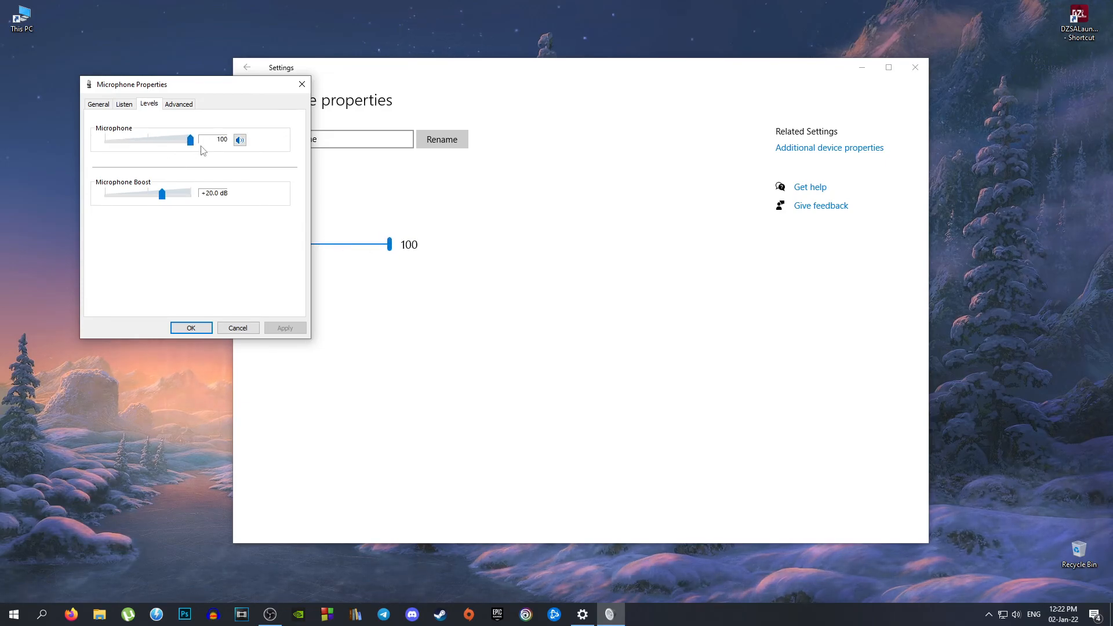
pyautogui.moveTo(163, 193); pyautogui.dragTo(136, 192)
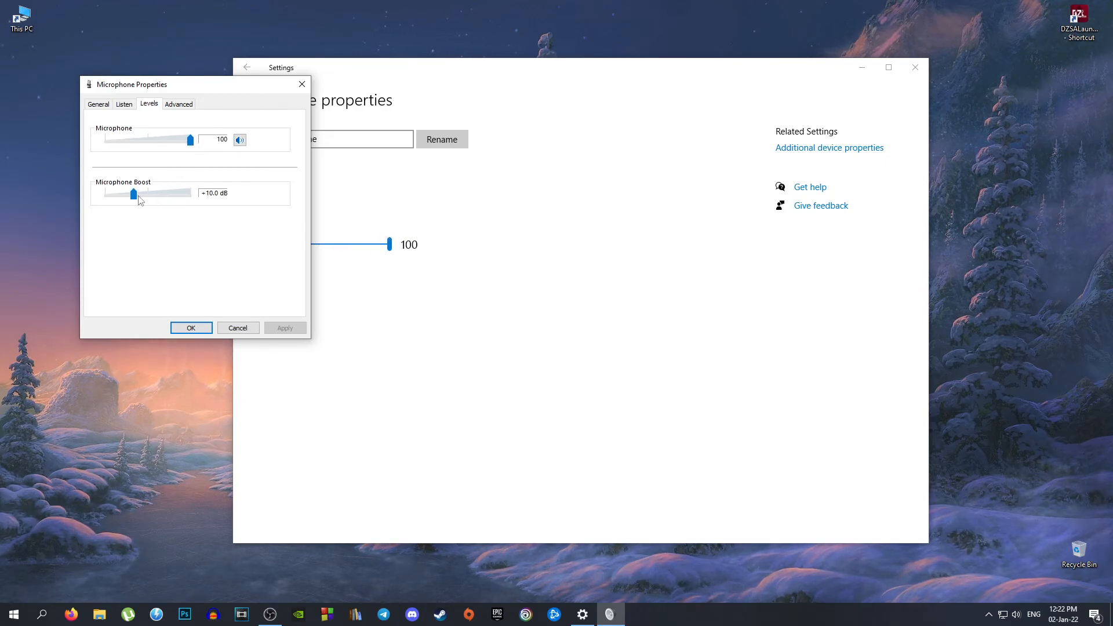
pyautogui.moveTo(132, 193); pyautogui.dragTo(160, 193)
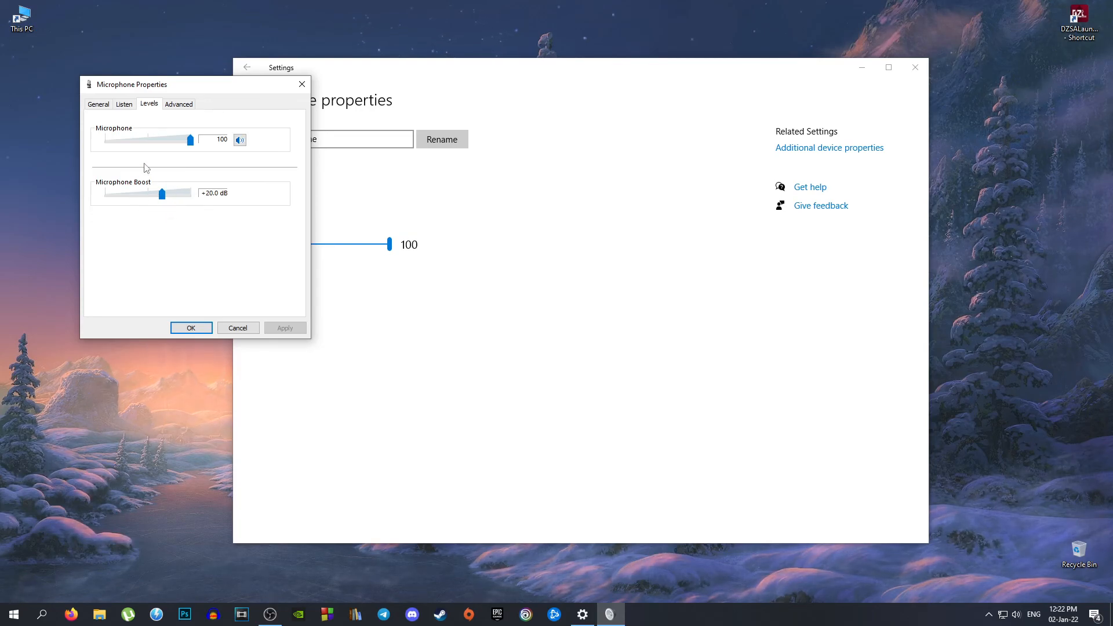
# Show the Listen tab with listen-to-device unchecked and default playback device.
pyautogui.click(124, 103)
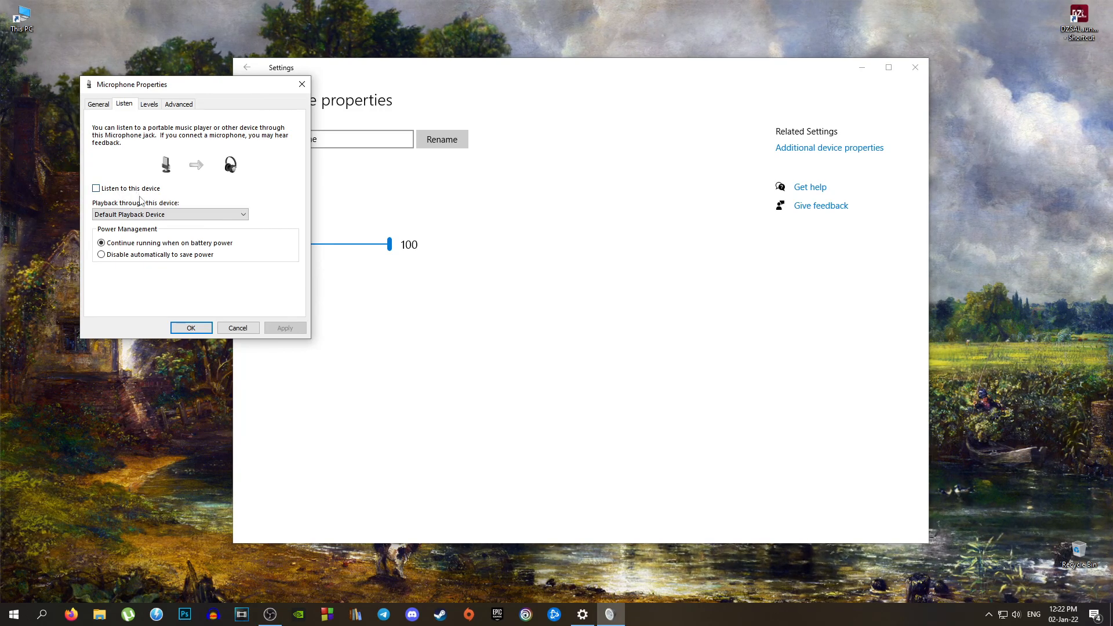
pyautogui.moveTo(153, 194)
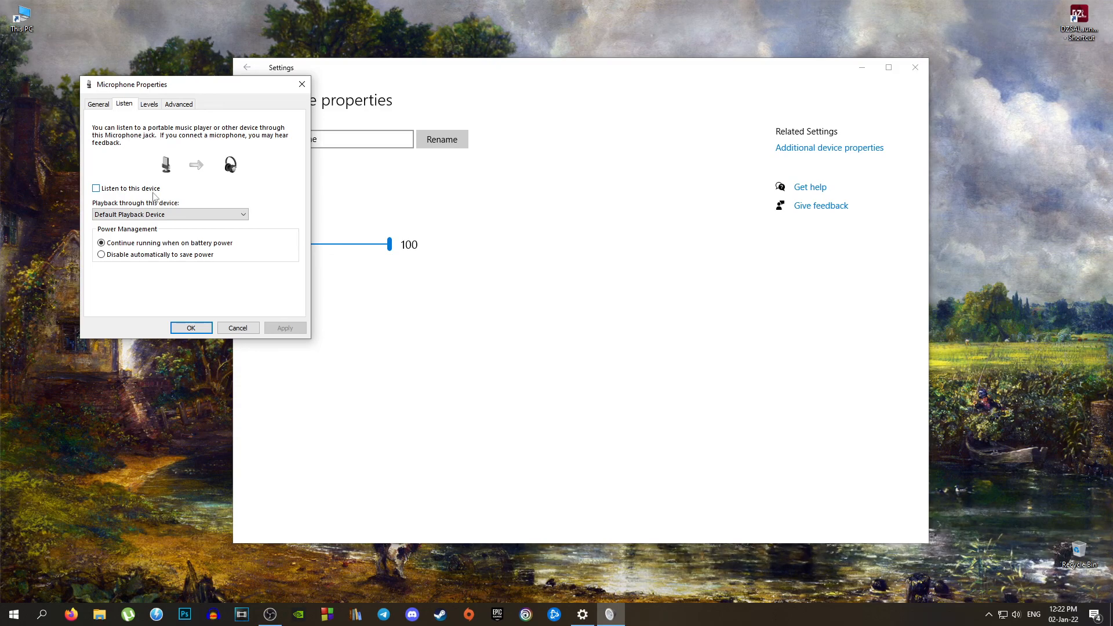
# Show the Advanced tab: 2-channel 16-bit 44100 Hz format, both exclusive-mode options checked.
pyautogui.click(179, 103)
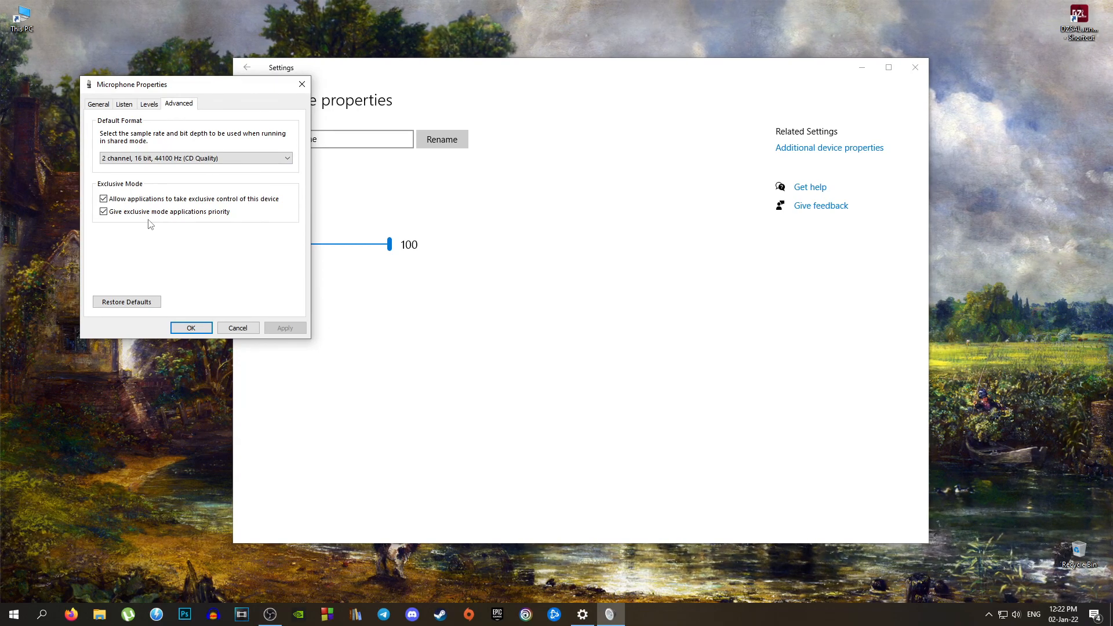
pyautogui.moveTo(133, 108)
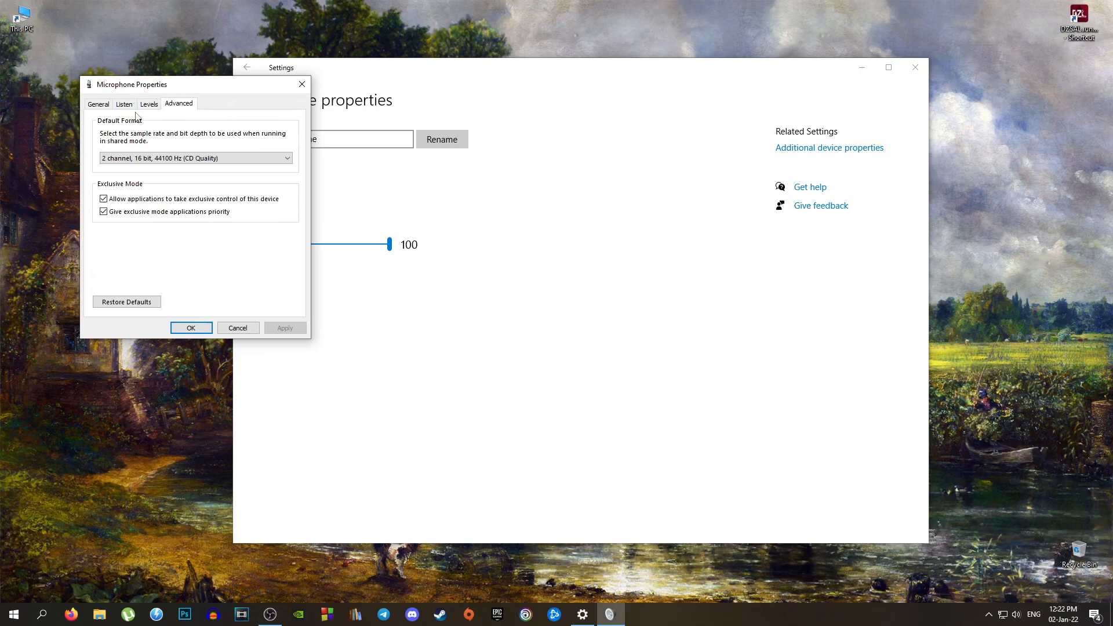
pyautogui.moveTo(151, 143)
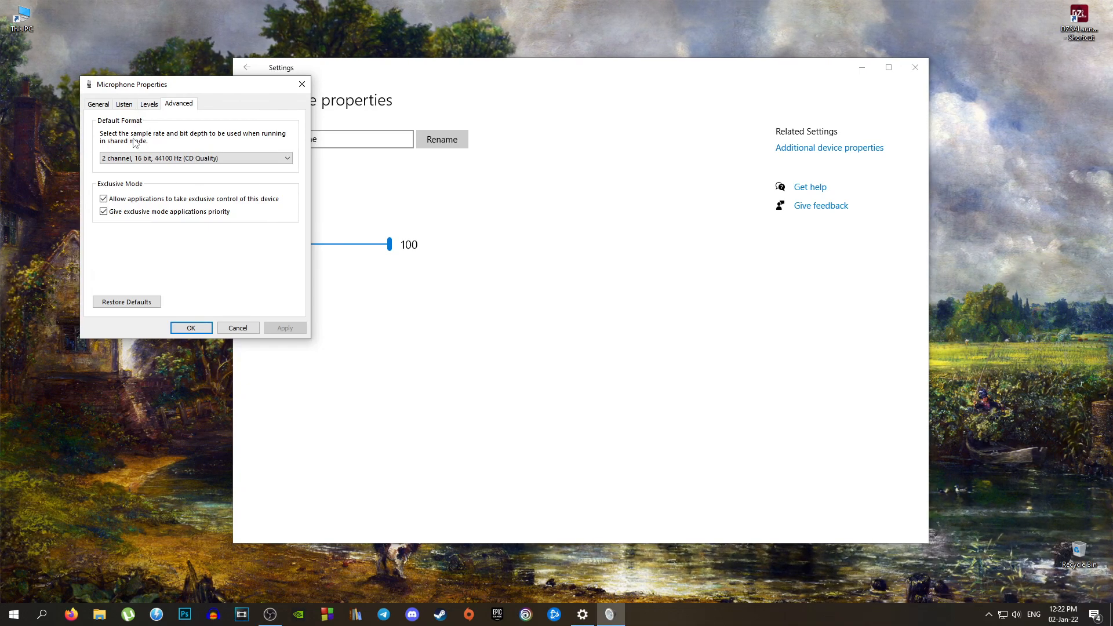